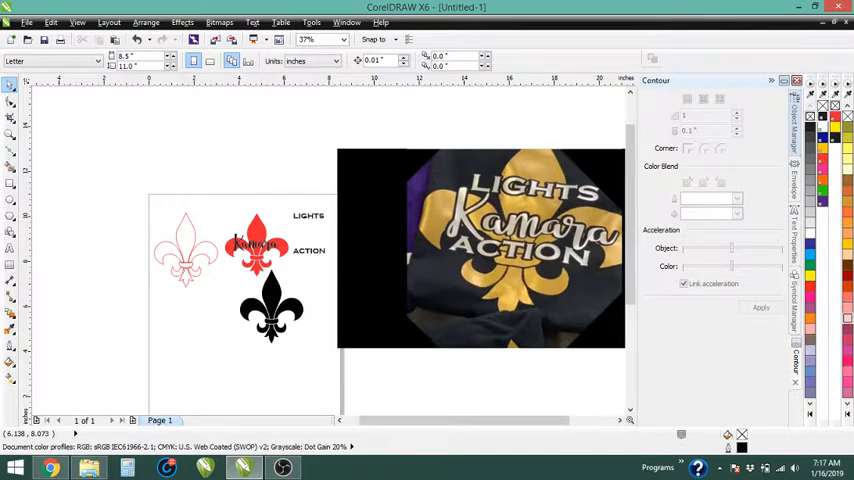
pyautogui.moveTo(538, 253)
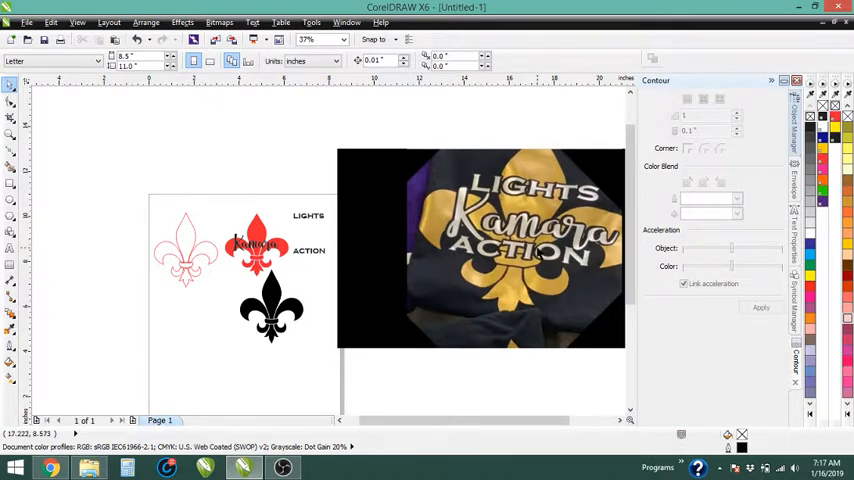
pyautogui.moveTo(536, 285)
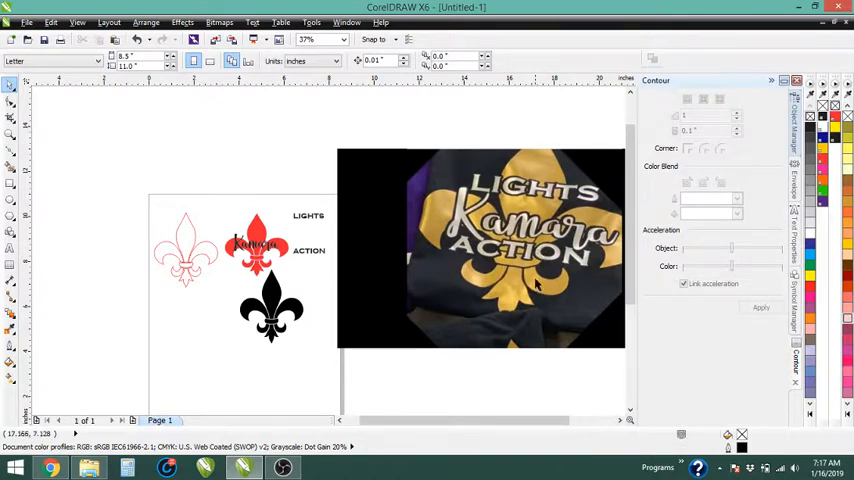
pyautogui.moveTo(311, 220)
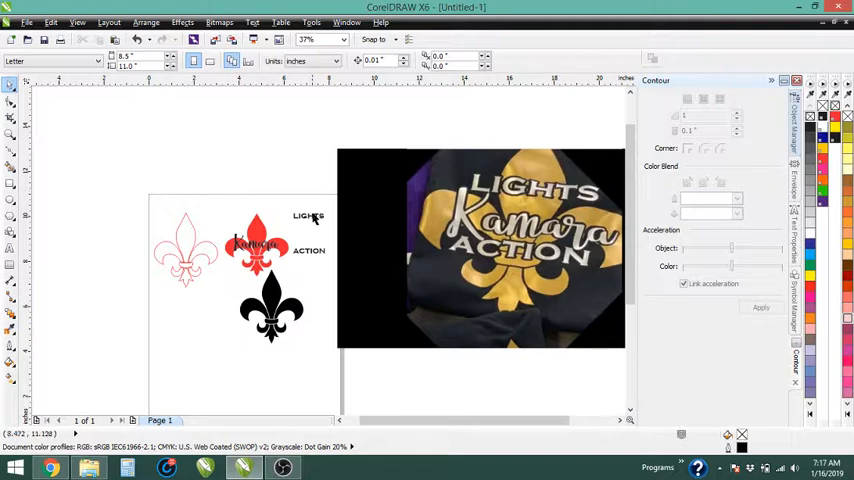
# Step: Move the LIGHTS text onto the red fleur-de-lis, just above the Kamara script
pyautogui.click(309, 216)
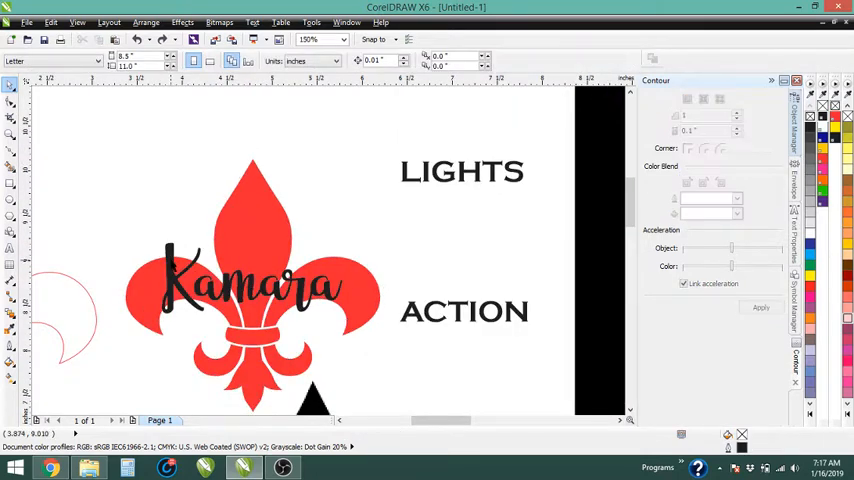
pyautogui.click(250, 285)
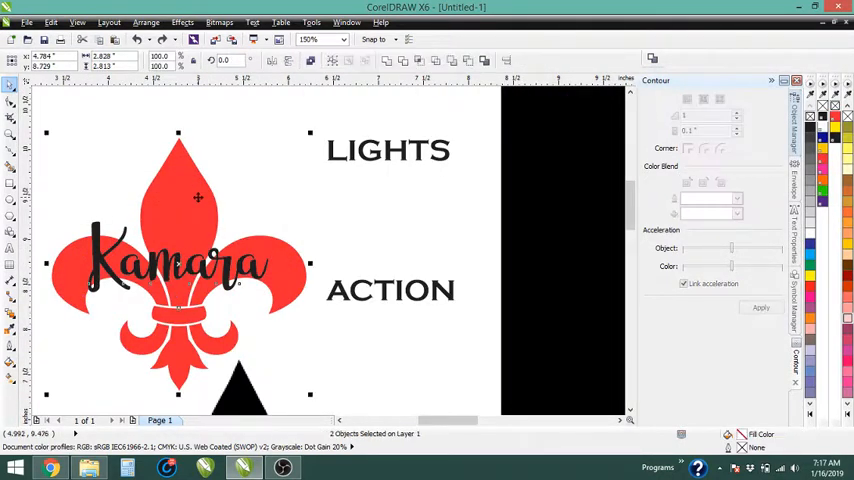
pyautogui.click(180, 262)
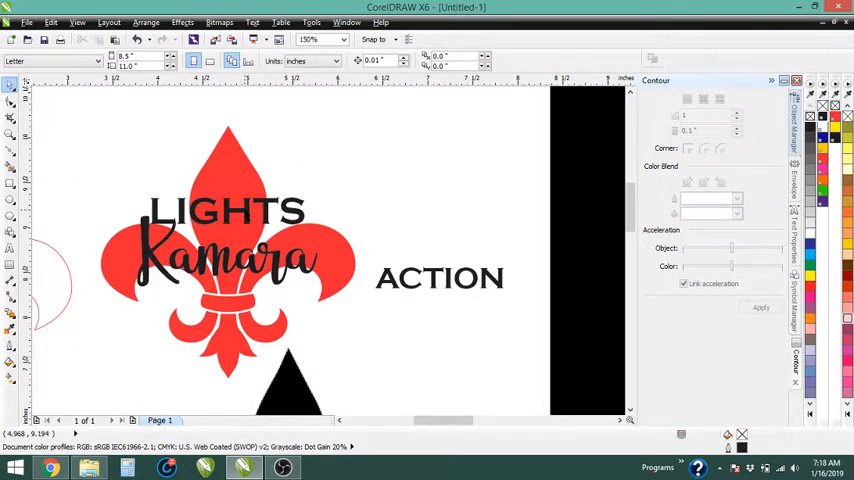
# Step: Copy LIGHTS below Kamara and retype the copy as ACTION
pyautogui.click(225, 205)
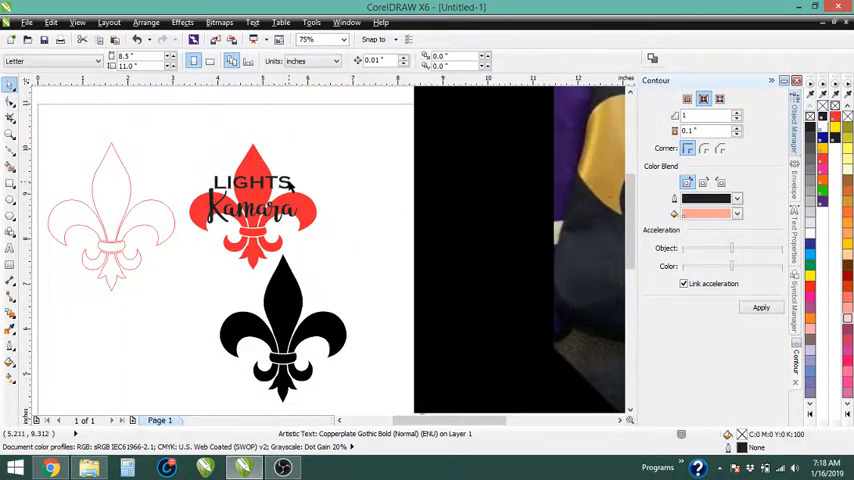
pyautogui.click(252, 183)
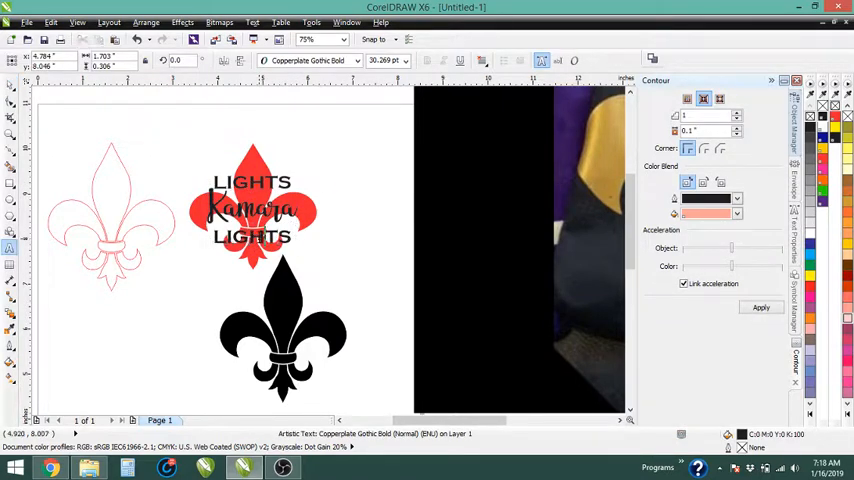
pyautogui.write('ACTION')
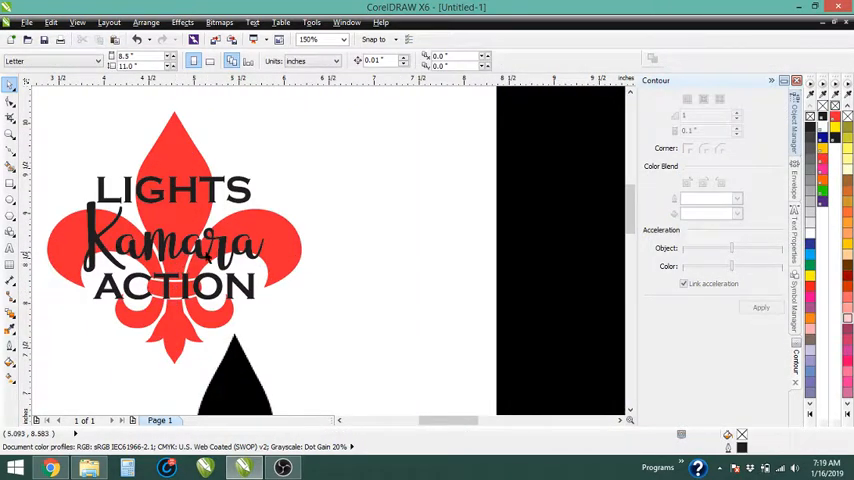
# Step: Convert the LIGHTS text to curves from its right-click menu
pyautogui.click(175, 190)
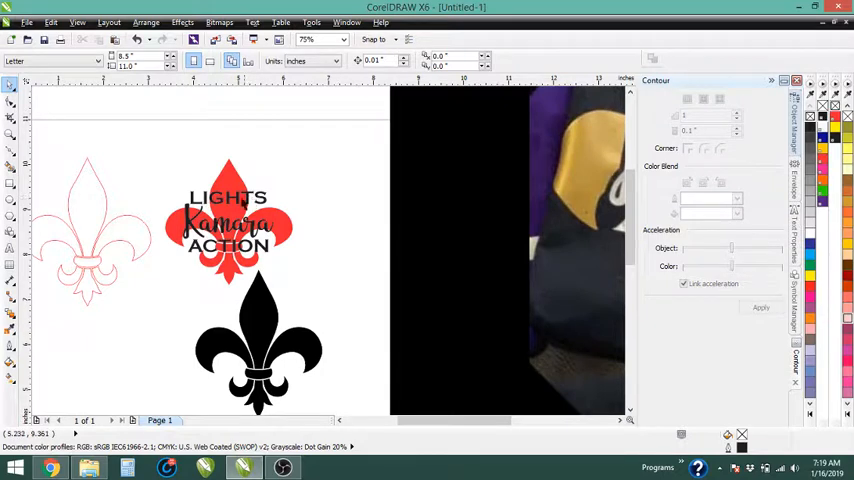
pyautogui.moveTo(302, 225)
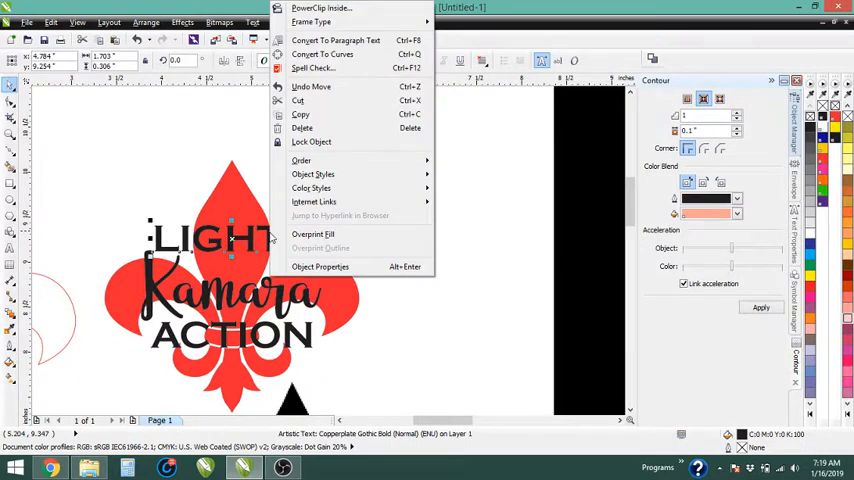
pyautogui.moveTo(322, 54)
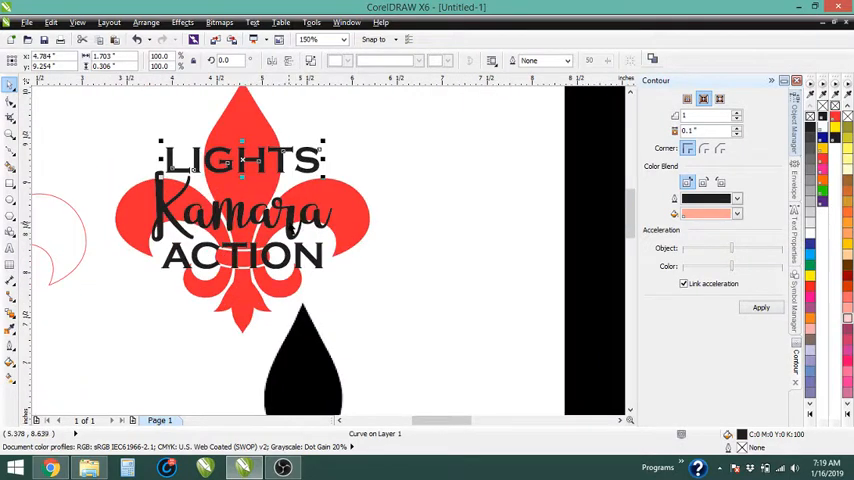
# Step: Select LIGHTS and apply an outside yellow contour with 0.015" offset
pyautogui.click(240, 213)
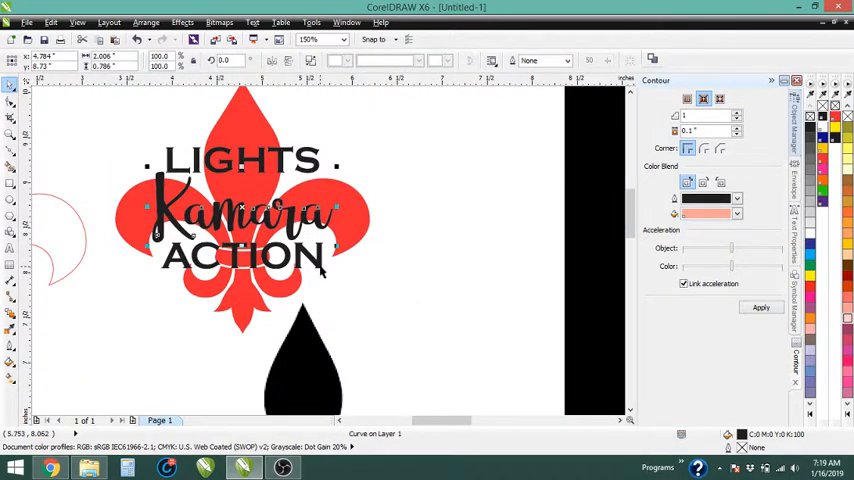
pyautogui.click(423, 230)
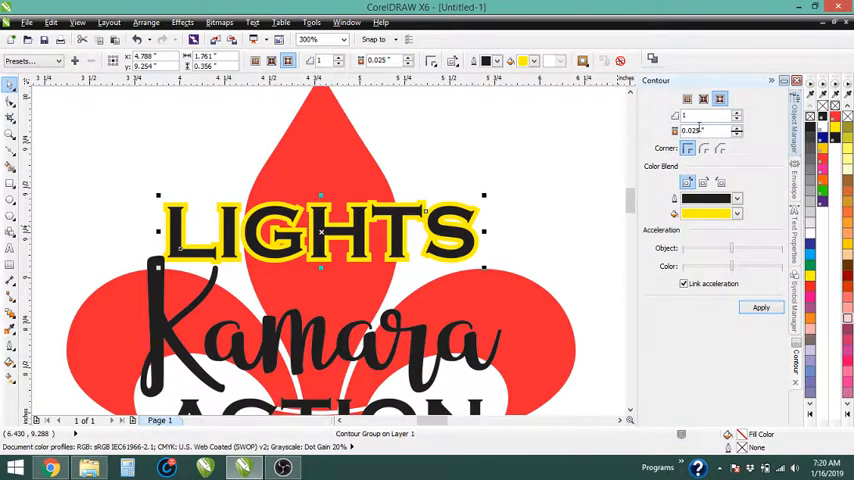
pyautogui.moveTo(738, 133)
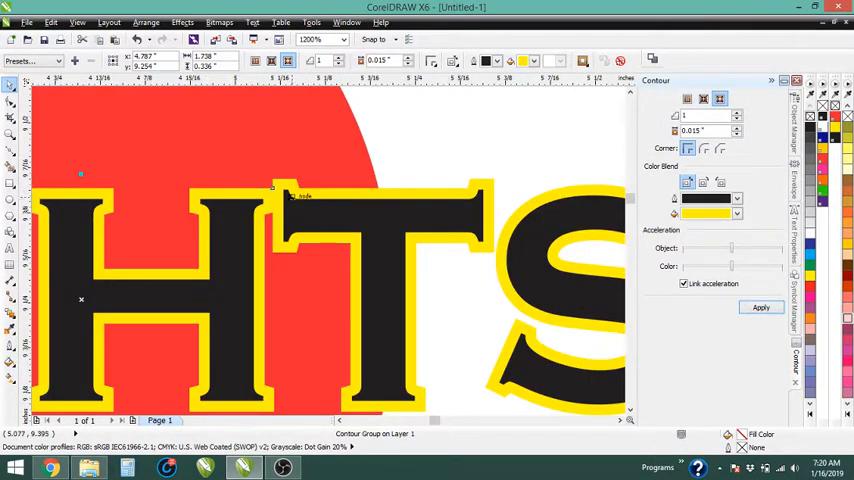
# Step: Break the yellow contour apart from LIGHTS and apply the same contour to ACTION
pyautogui.scroll(-3)
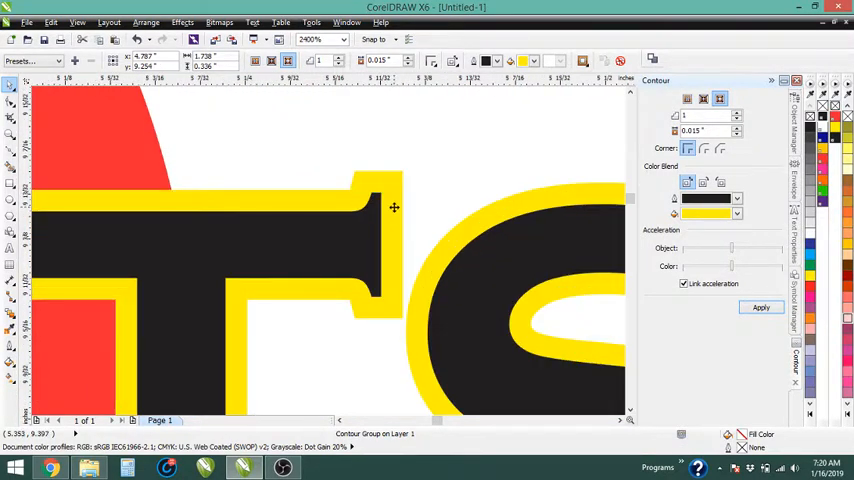
pyautogui.rightClick(393, 207)
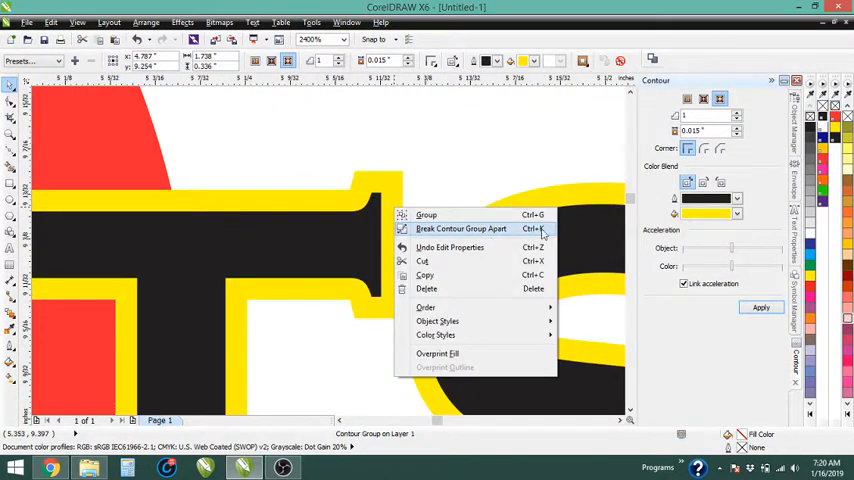
pyautogui.click(461, 229)
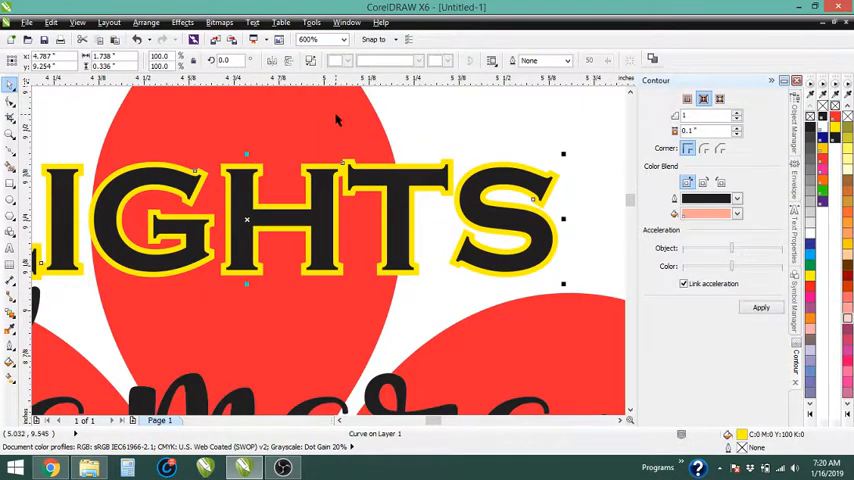
pyautogui.moveTo(263, 119)
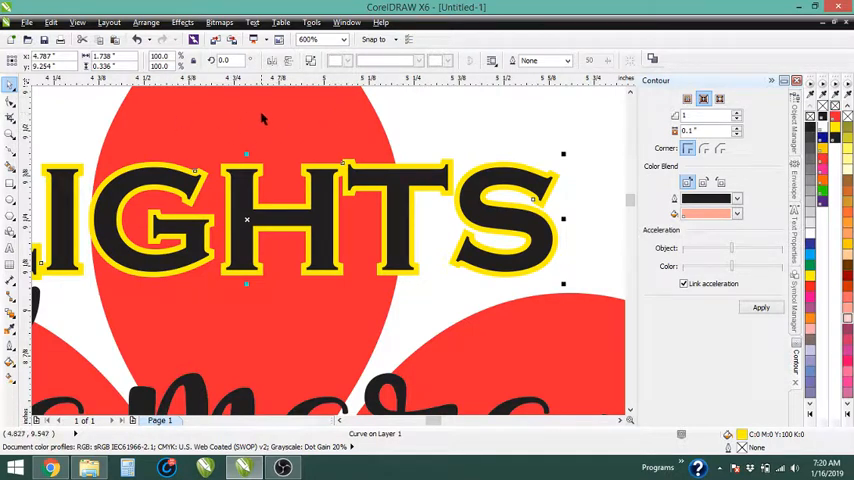
pyautogui.click(468, 58)
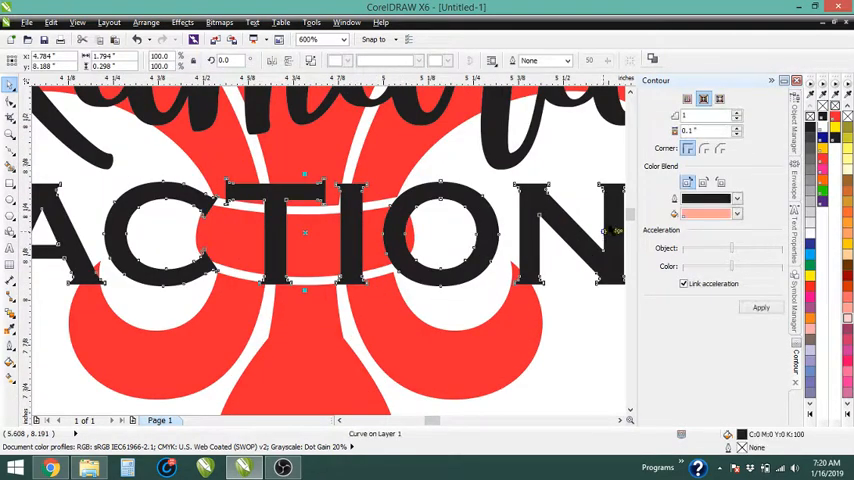
pyautogui.moveTo(689, 131)
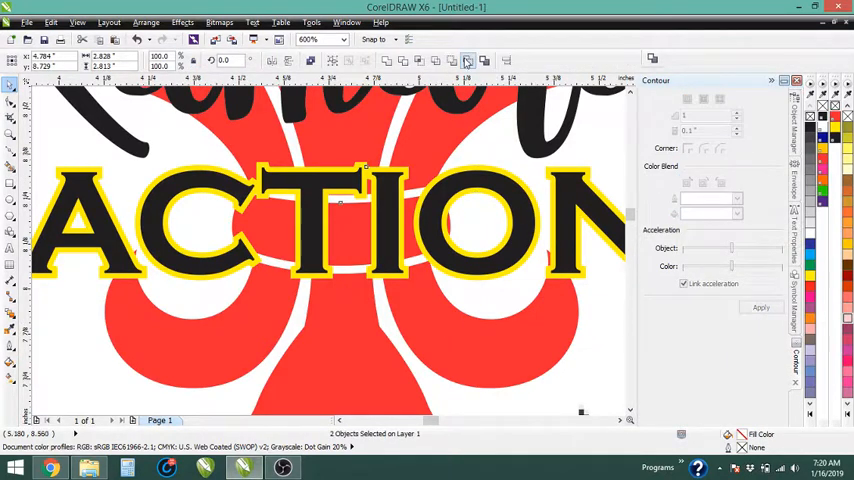
# Step: Weld ACTION and its yellow contour outline together into one shape
pyautogui.click(335, 38)
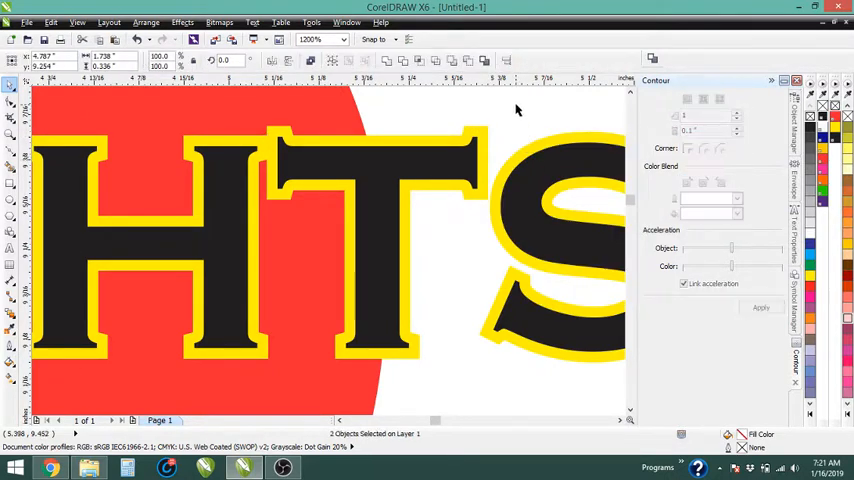
# Step: Apply a white 1-step, 0.015-inch outside contour to the ACTION and Kamara lettering
pyautogui.click(470, 60)
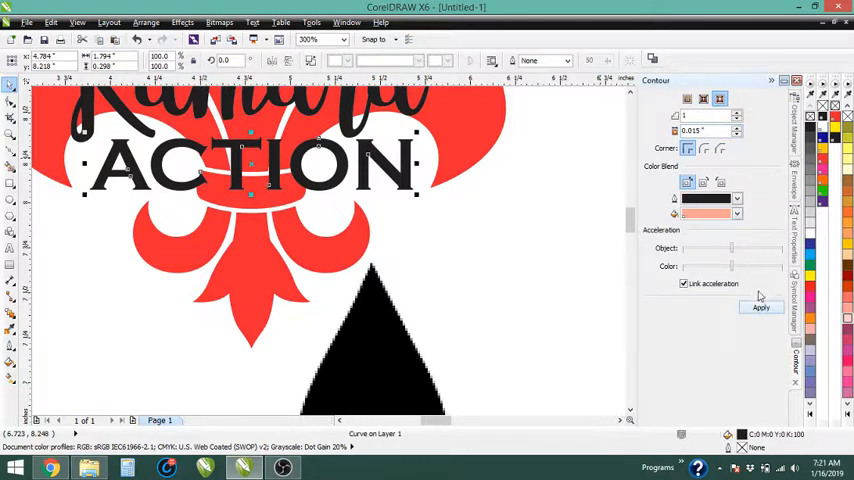
pyautogui.click(760, 307)
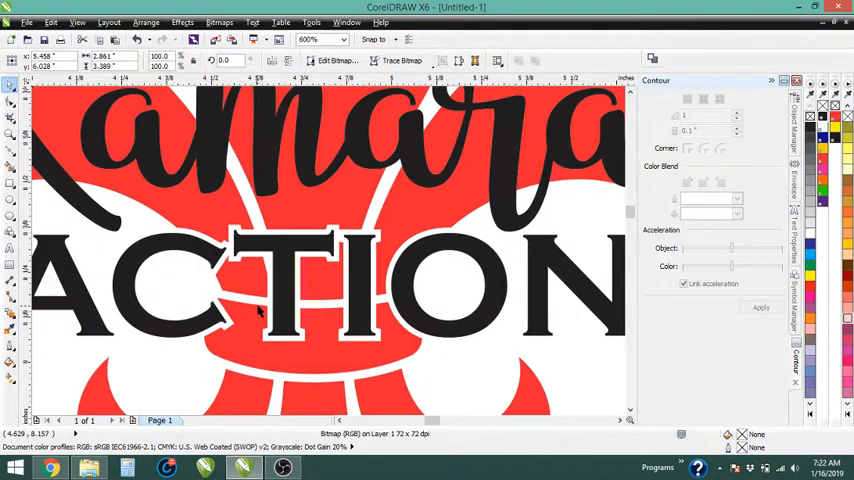
pyautogui.click(337, 39)
pyautogui.write('.015')
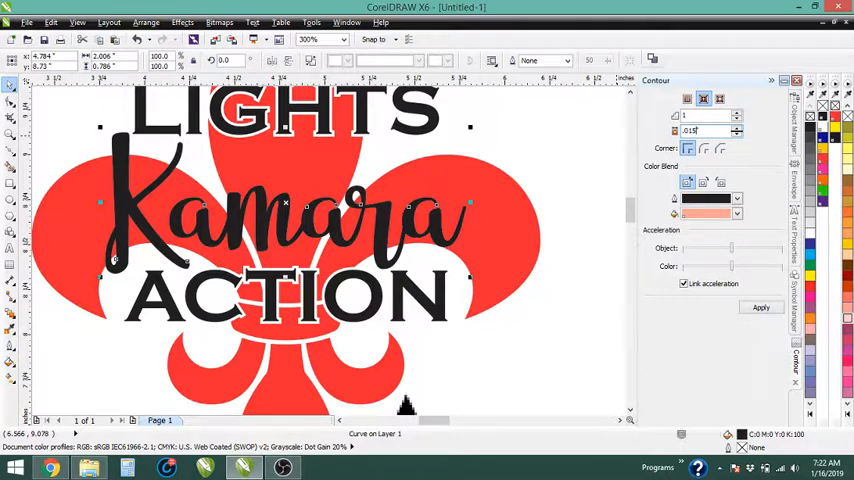
pyautogui.click(760, 307)
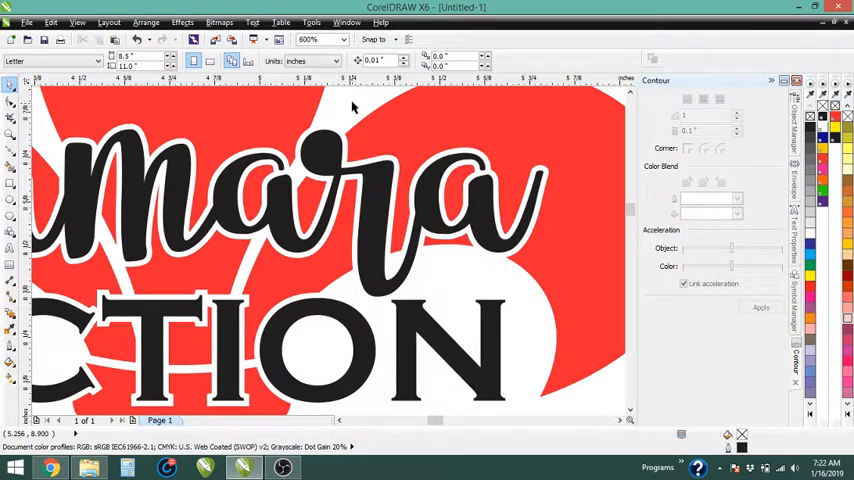
pyautogui.moveTo(352, 160)
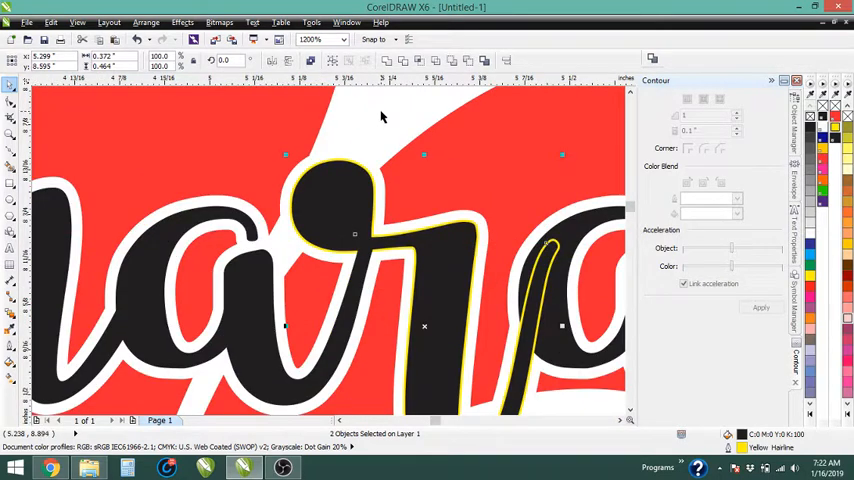
pyautogui.click(335, 208)
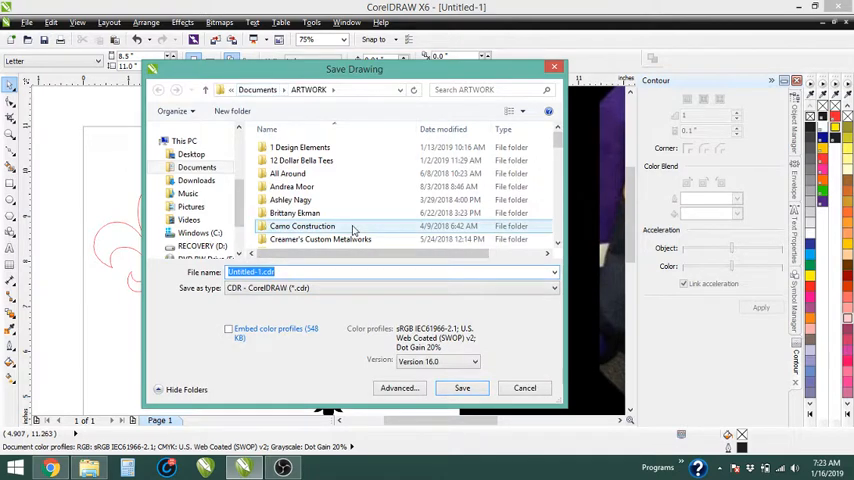
# Step: Enter the file name lights-kamara-action and save it into ARTWORK
pyautogui.write('lights-kamara-action')
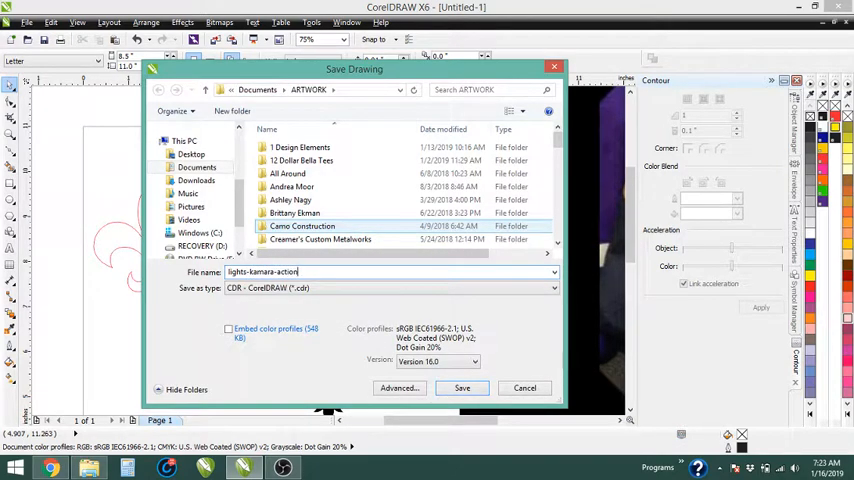
pyautogui.click(462, 388)
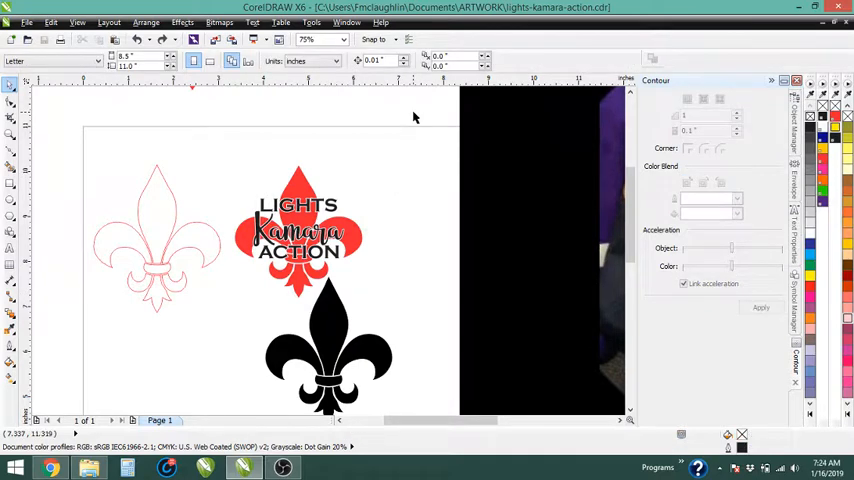
pyautogui.moveTo(383, 125)
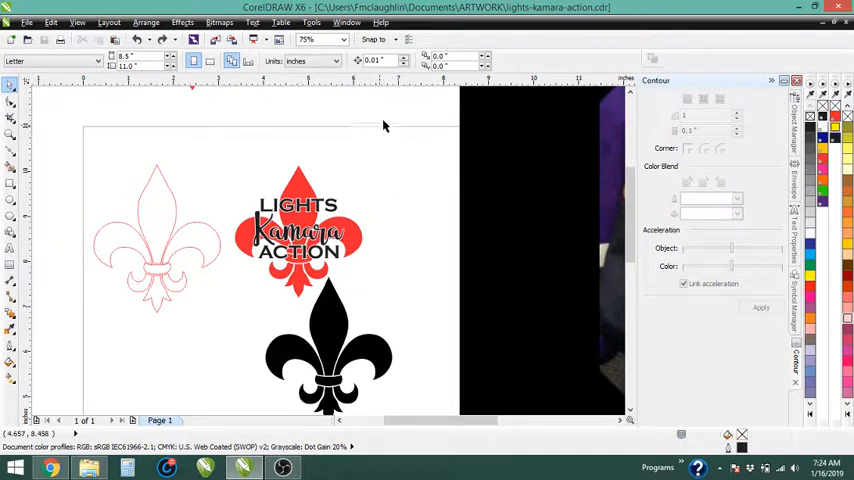
# Step: Select the red and black logo and export it as SVG, selected only
pyautogui.click(297, 232)
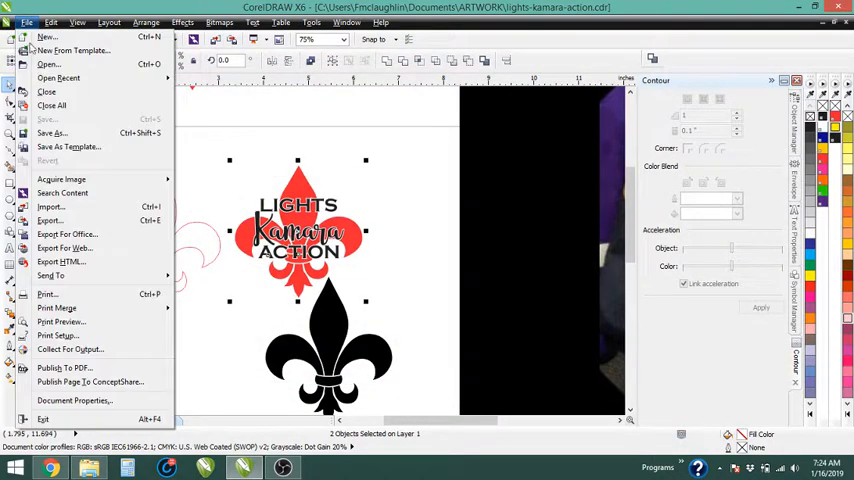
pyautogui.click(49, 220)
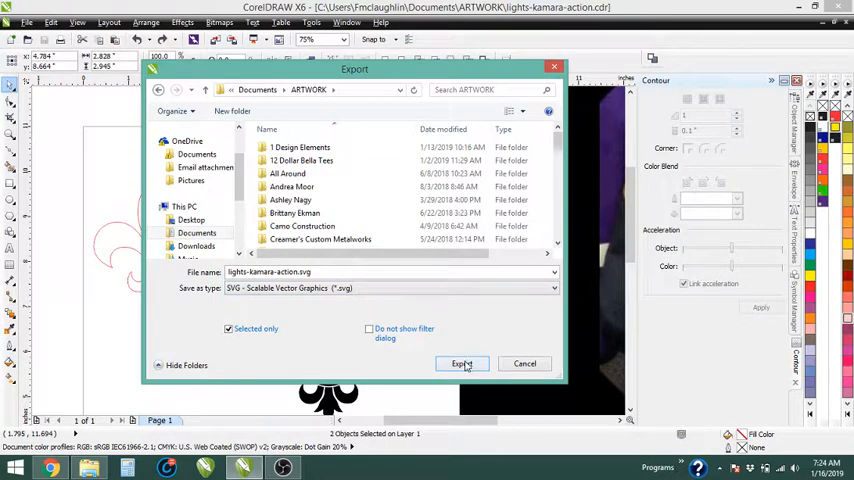
pyautogui.click(462, 363)
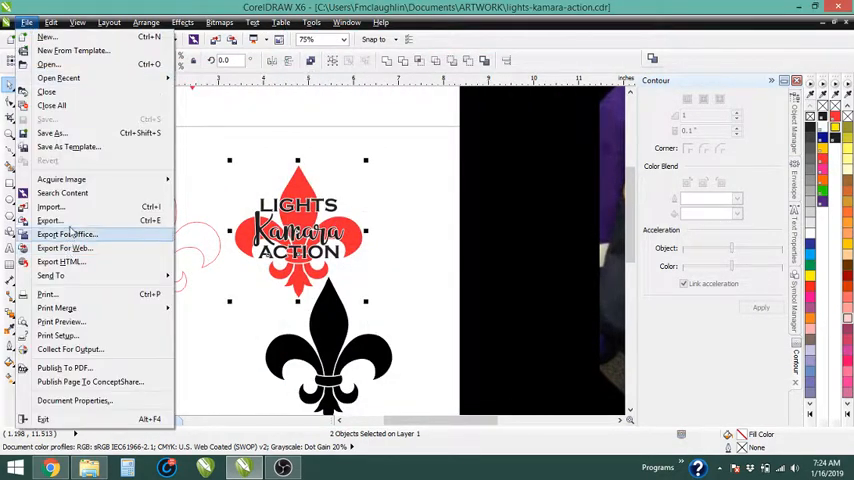
pyautogui.click(49, 219)
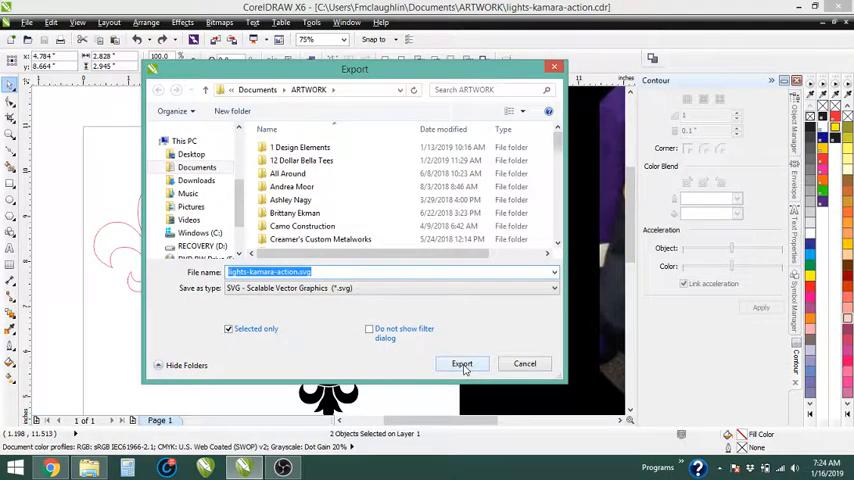
pyautogui.click(461, 363)
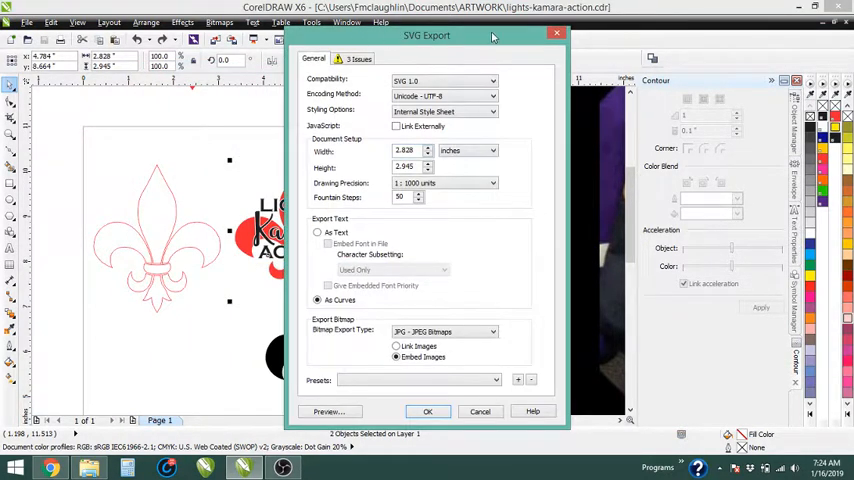
# Step: Review the three flagged SVG export issues and return to General settings
pyautogui.click(356, 58)
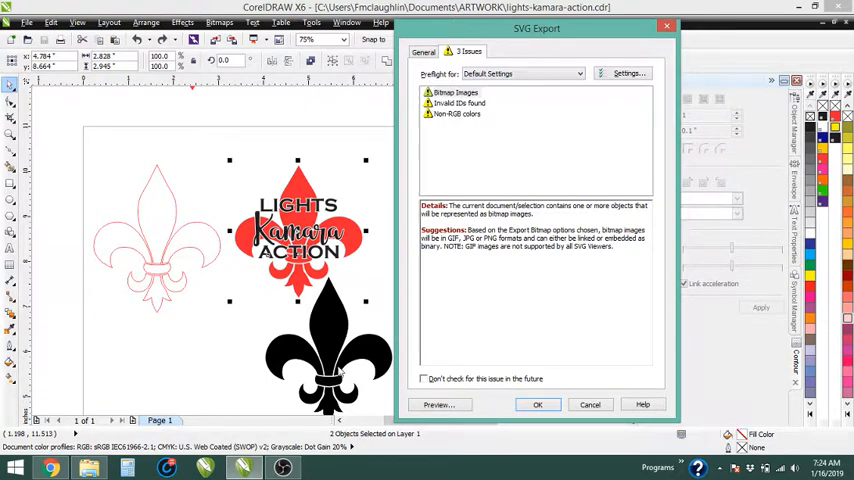
pyautogui.moveTo(518, 135)
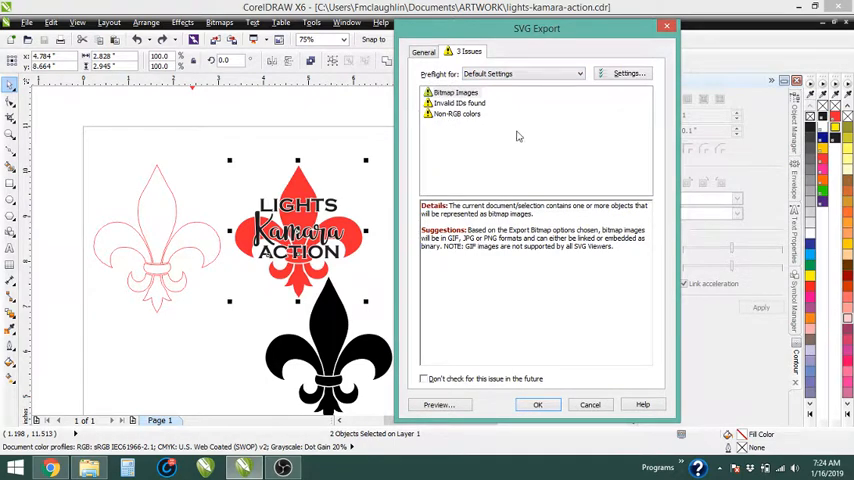
pyautogui.click(423, 52)
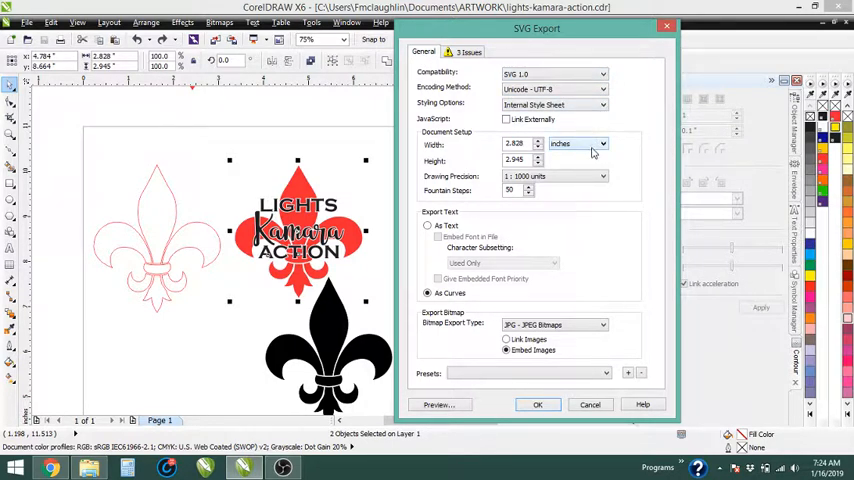
pyautogui.moveTo(556, 245)
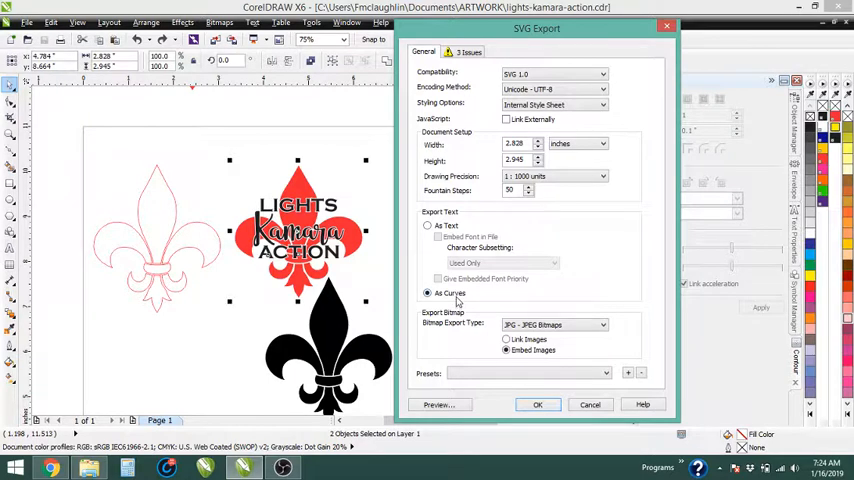
pyautogui.moveTo(517, 312)
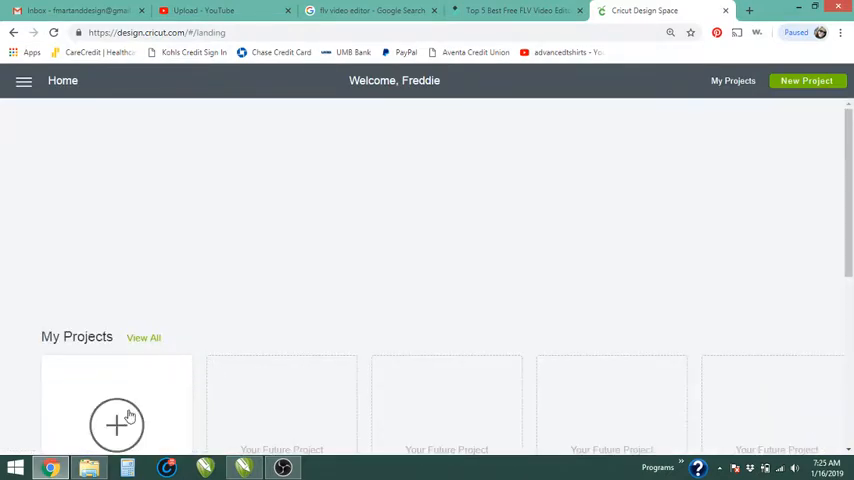
# Step: Start a new Cricut Design Space project and reach the Upload Image page
pyautogui.click(117, 424)
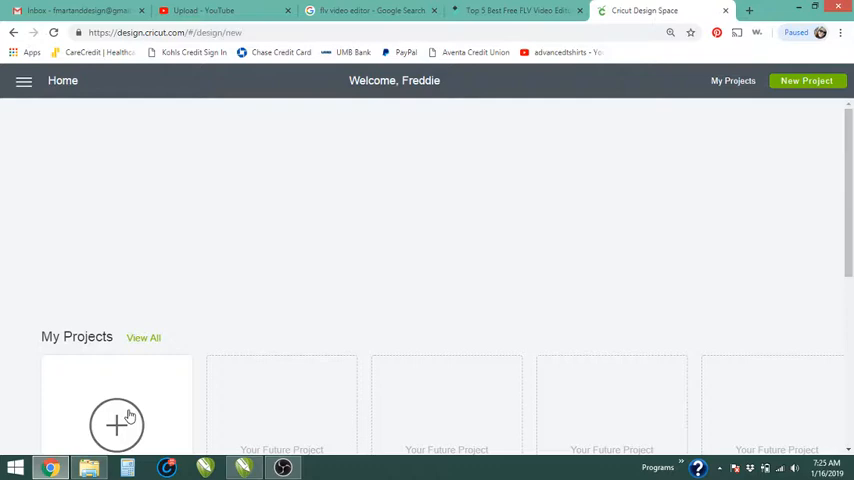
pyautogui.click(116, 424)
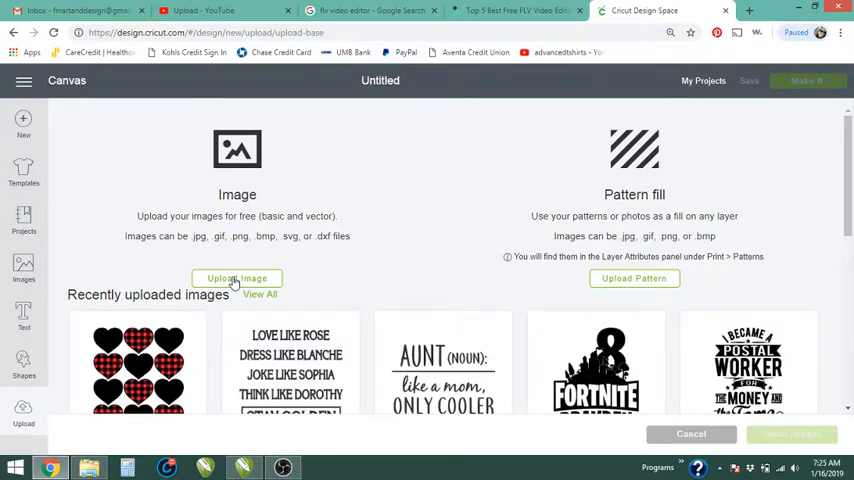
pyautogui.click(237, 278)
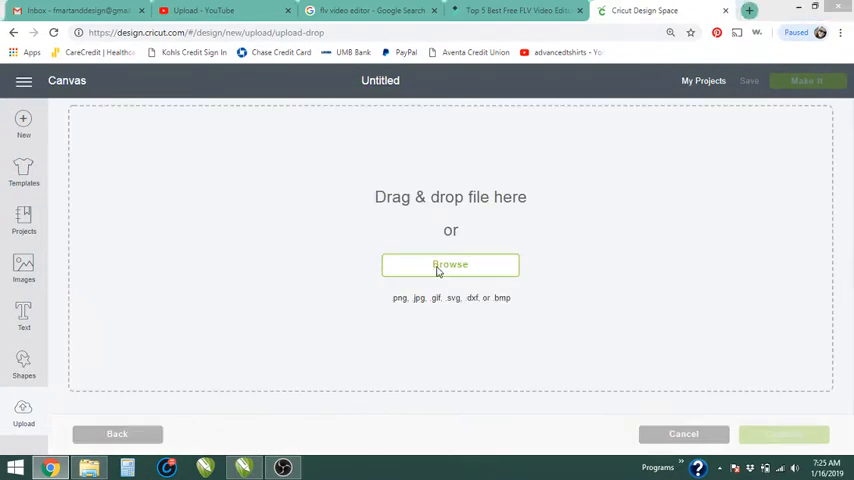
# Step: Upload lights-kamara-action.svg from Documents > ARTWORK and save it as a vector image
pyautogui.click(450, 264)
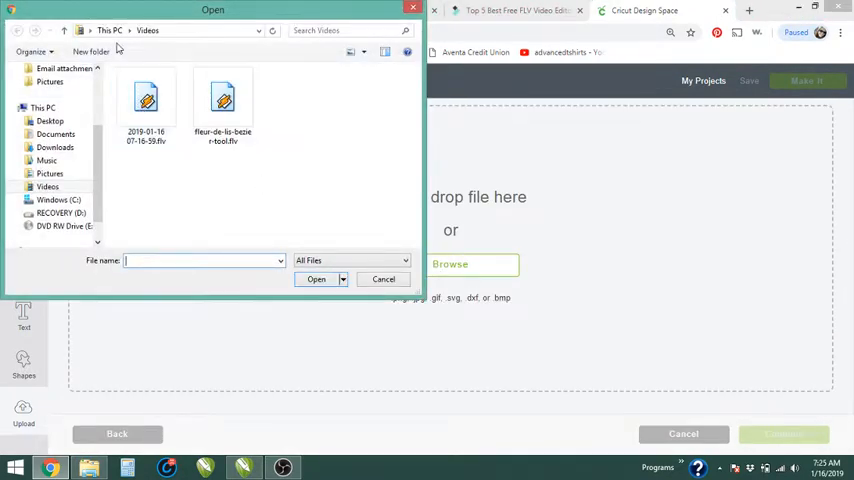
pyautogui.click(55, 133)
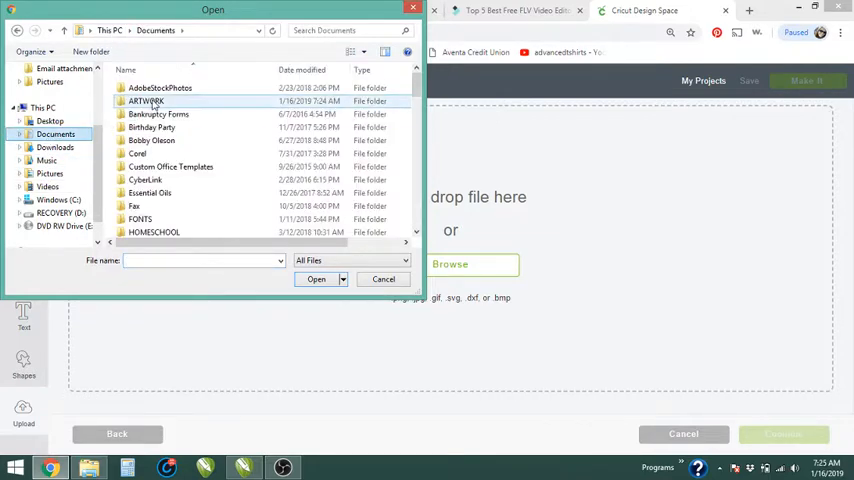
pyautogui.doubleClick(145, 101)
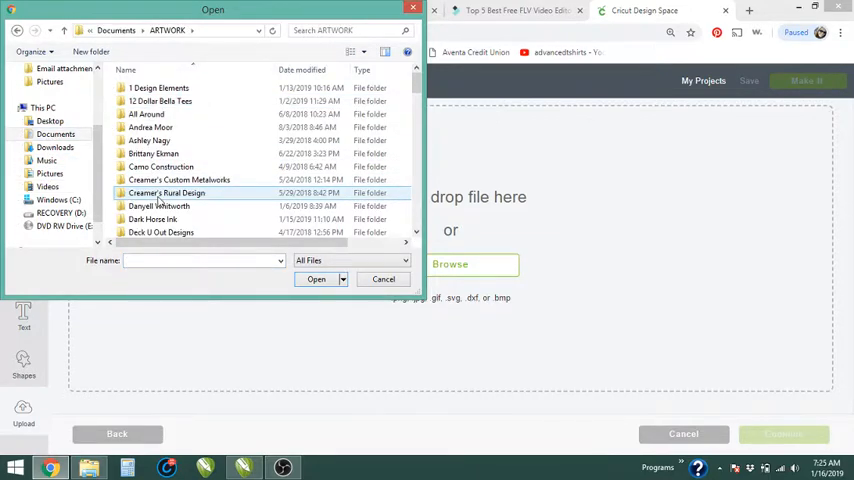
pyautogui.scroll(-3)
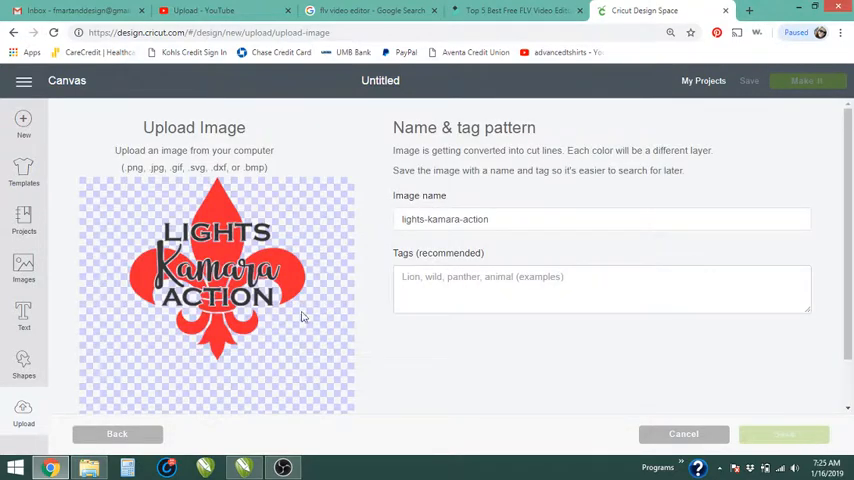
pyautogui.click(783, 433)
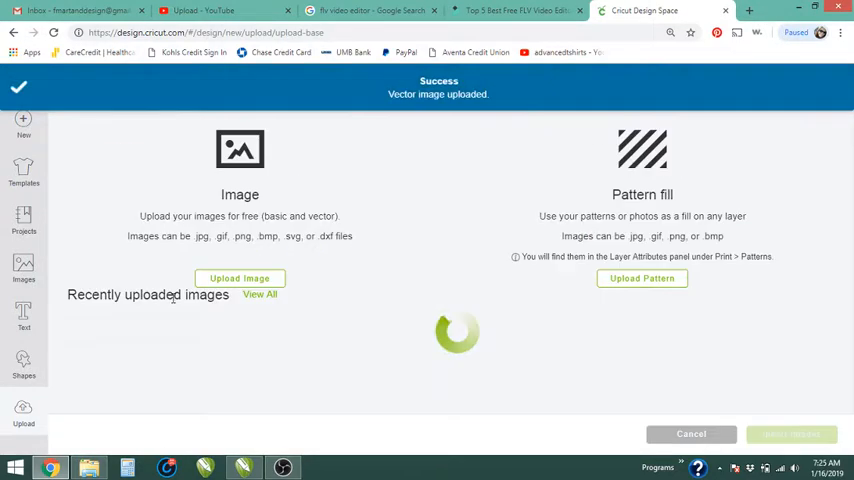